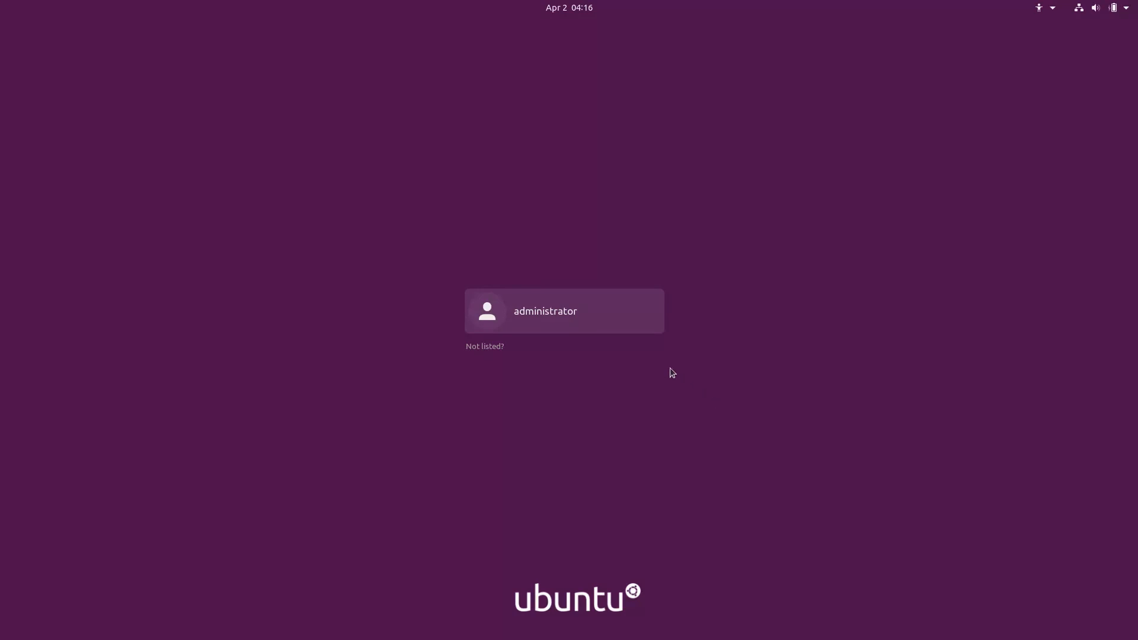
- Select the administrator account and show the Ubuntu / Ubuntu on Wayland session choices
{"action": "left_click", "coordinate": [564, 311]}
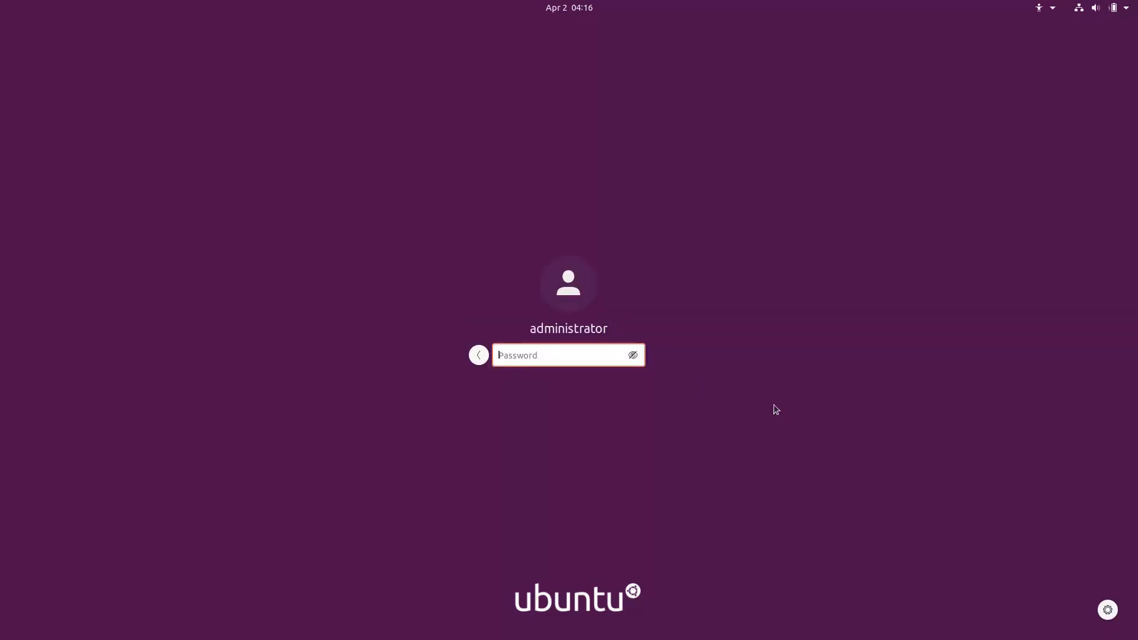
{"action": "mouse_move", "coordinate": [1108, 611]}
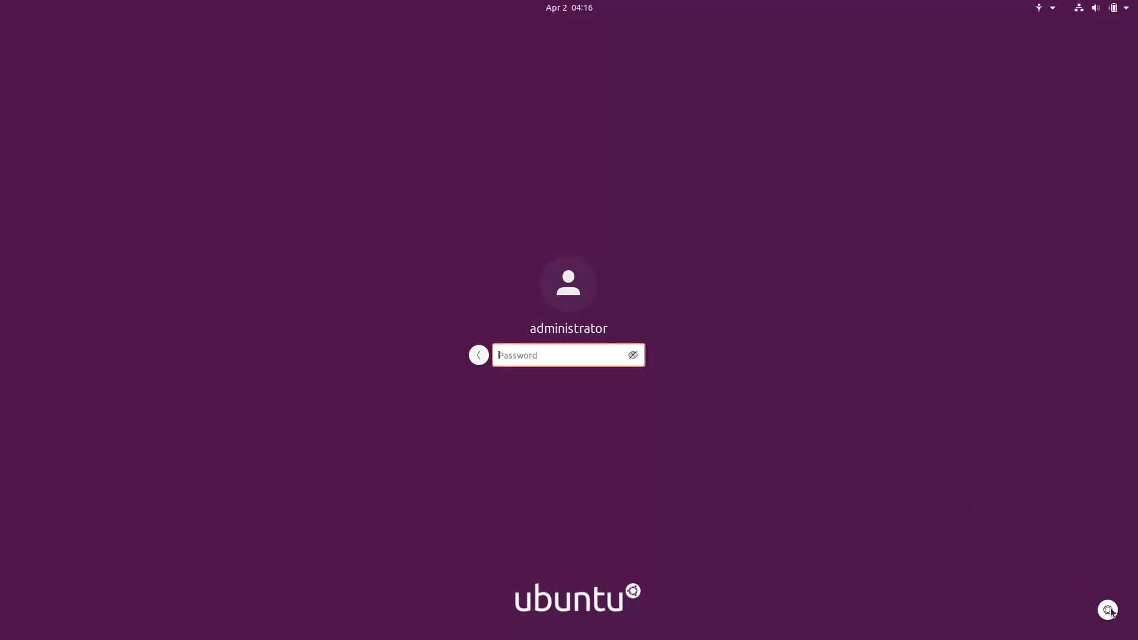
{"action": "left_click", "coordinate": [1108, 609]}
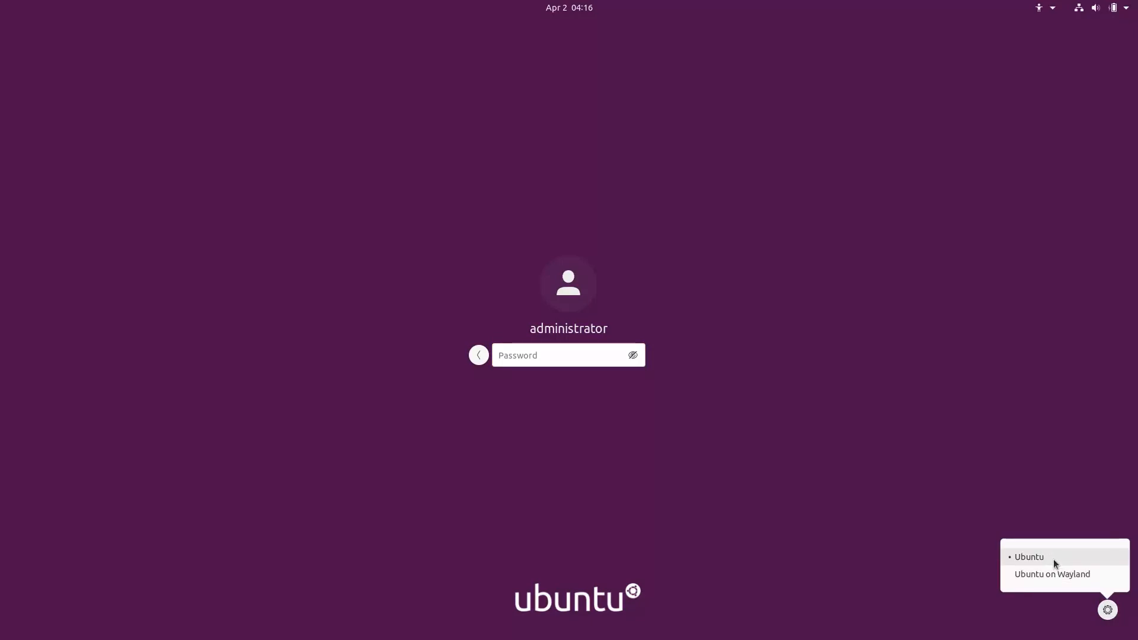
{"action": "mouse_move", "coordinate": [1055, 578]}
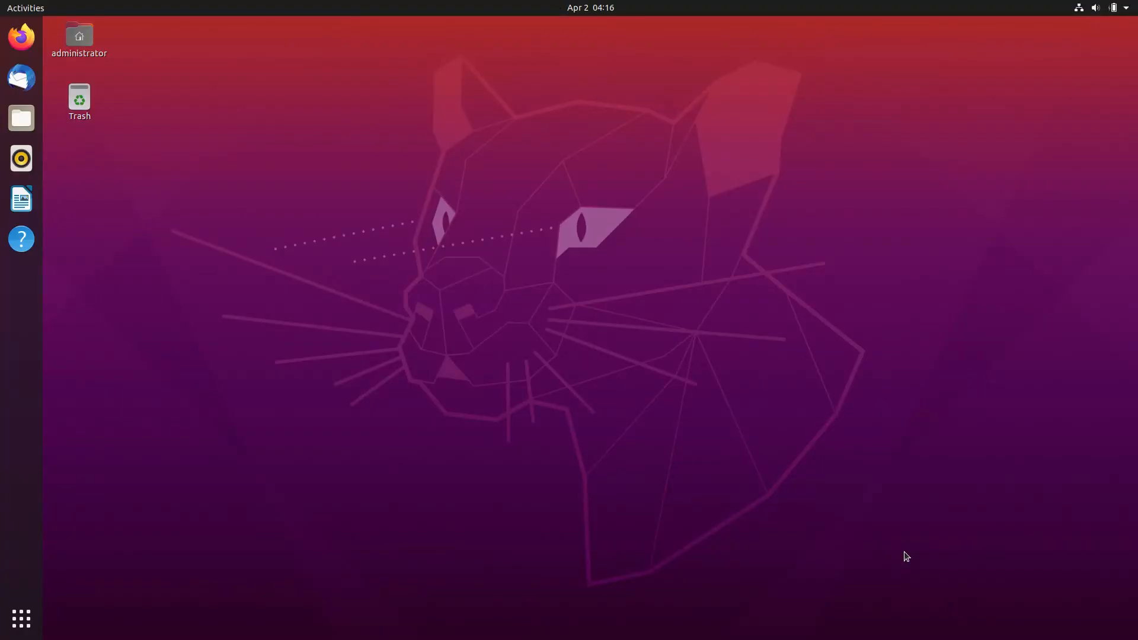
- Launch Settings from the app grid, maximize it and show the About page (Focal Fossa, GNOME 3.36.0, X11, 64-bit)
{"action": "left_click", "coordinate": [20, 618]}
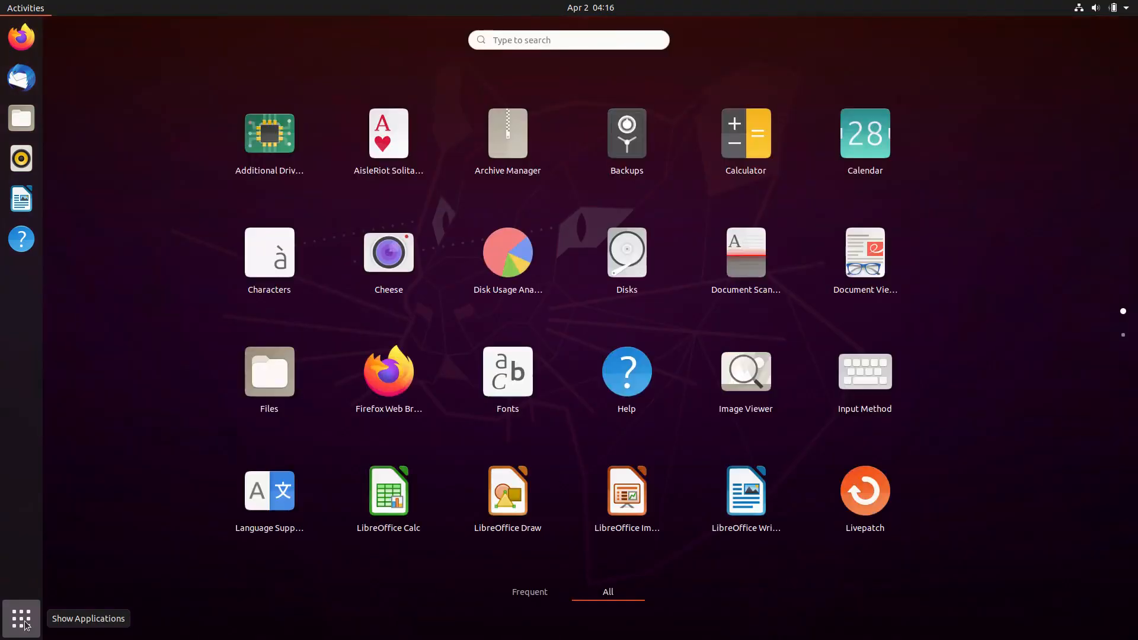
{"action": "type", "text": "sel"}
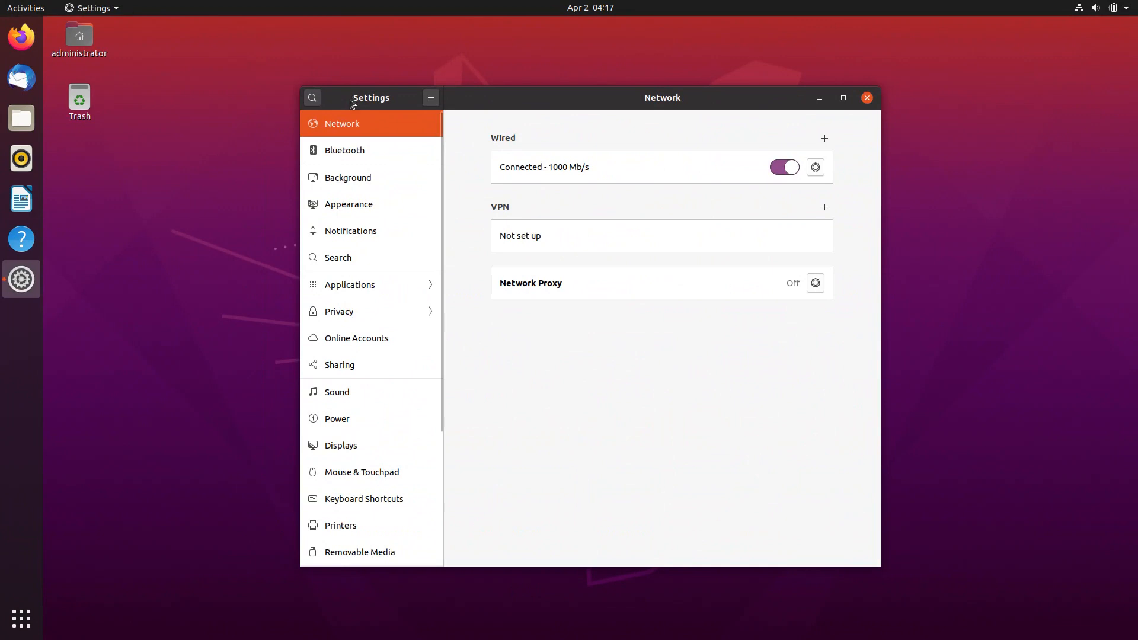
{"action": "left_click", "coordinate": [843, 97]}
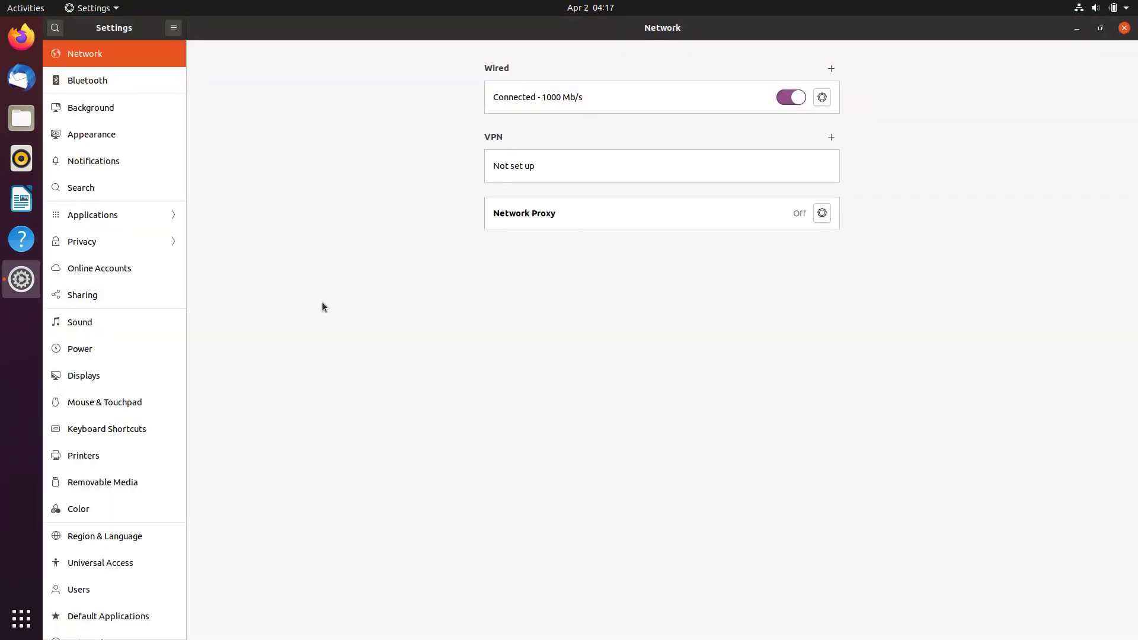
{"action": "scroll", "scroll_direction": "down", "scroll_amount": 3}
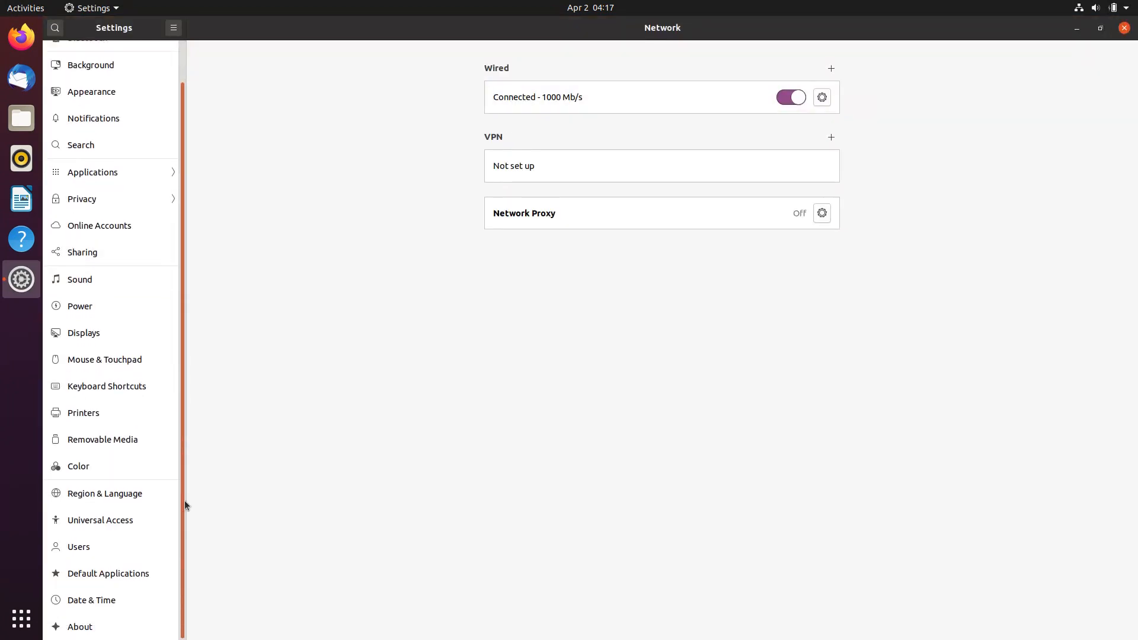
{"action": "left_click", "coordinate": [79, 627]}
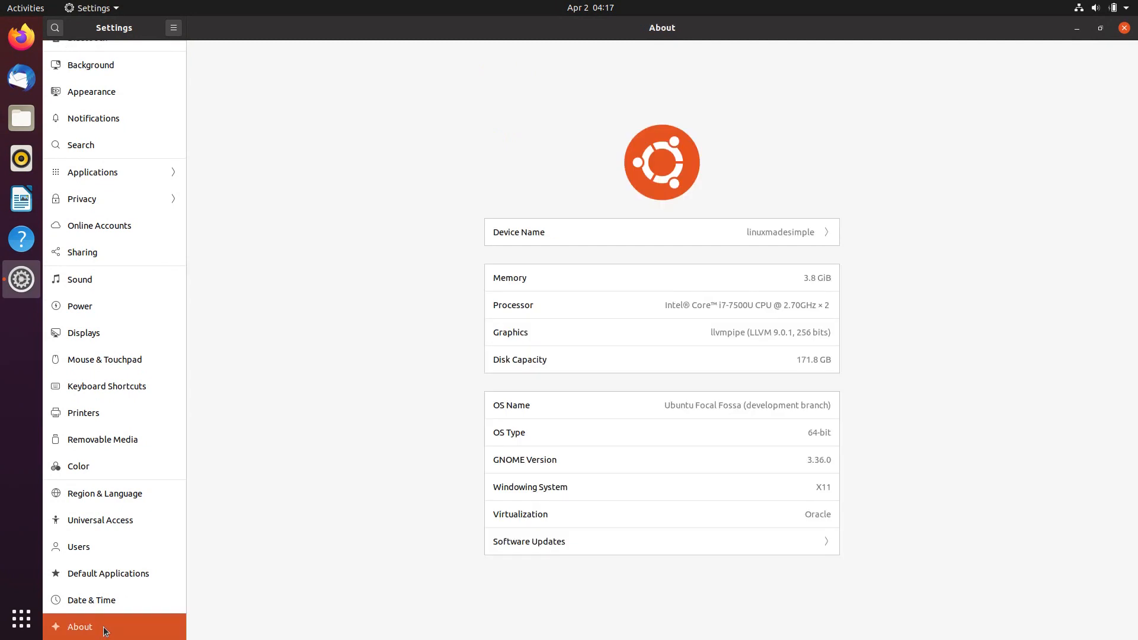
{"action": "mouse_move", "coordinate": [406, 521]}
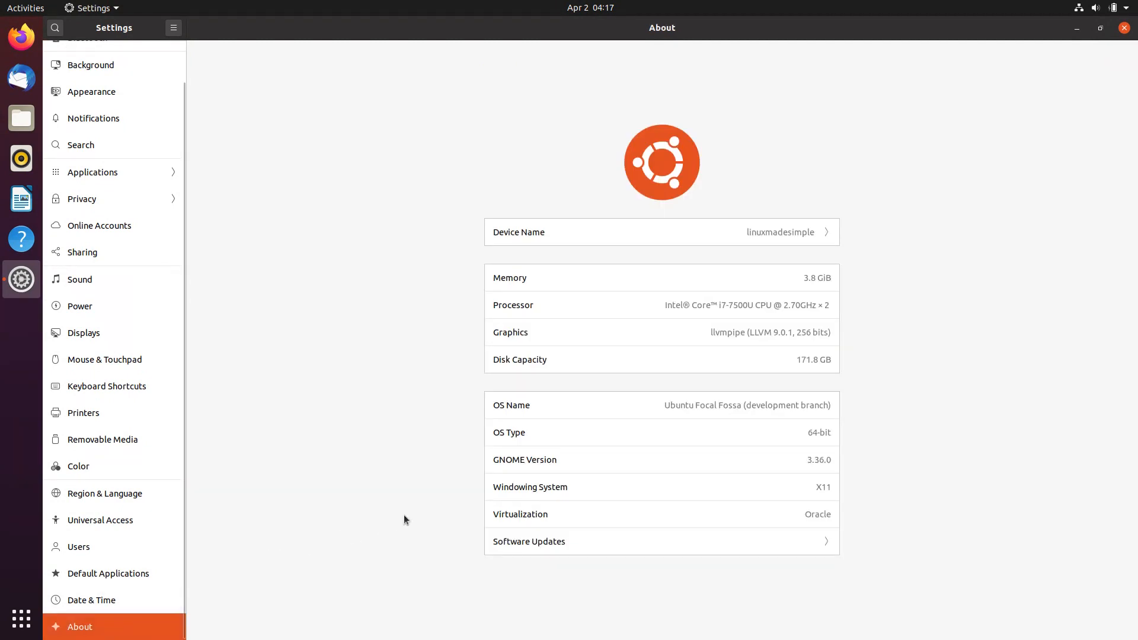
{"action": "mouse_move", "coordinate": [792, 463]}
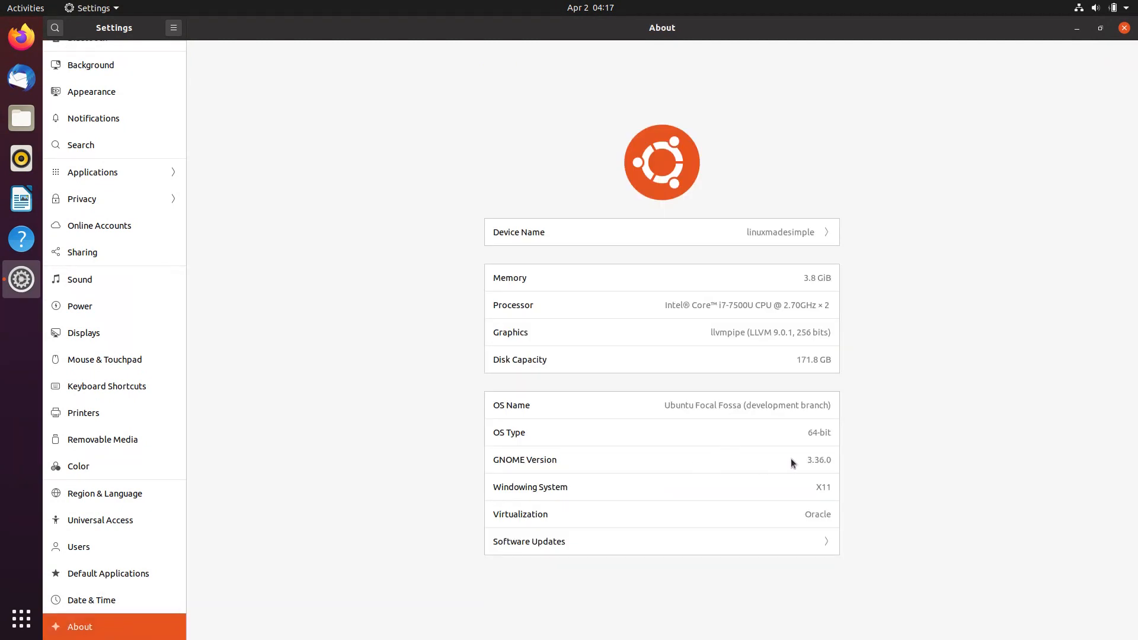
{"action": "mouse_move", "coordinate": [838, 461]}
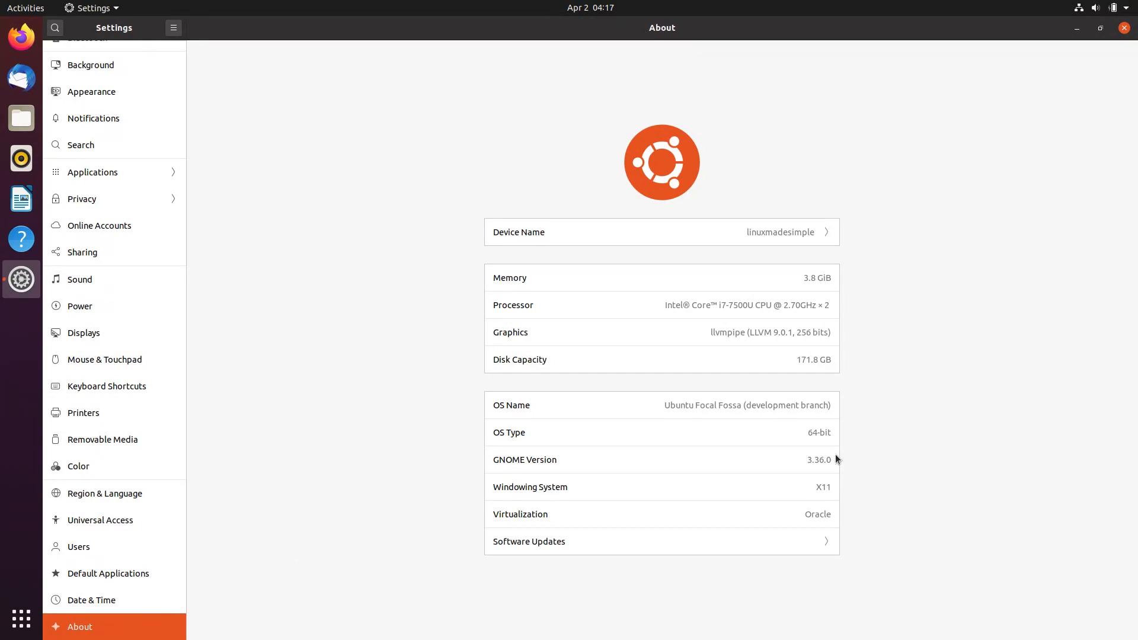
{"action": "mouse_move", "coordinate": [827, 459]}
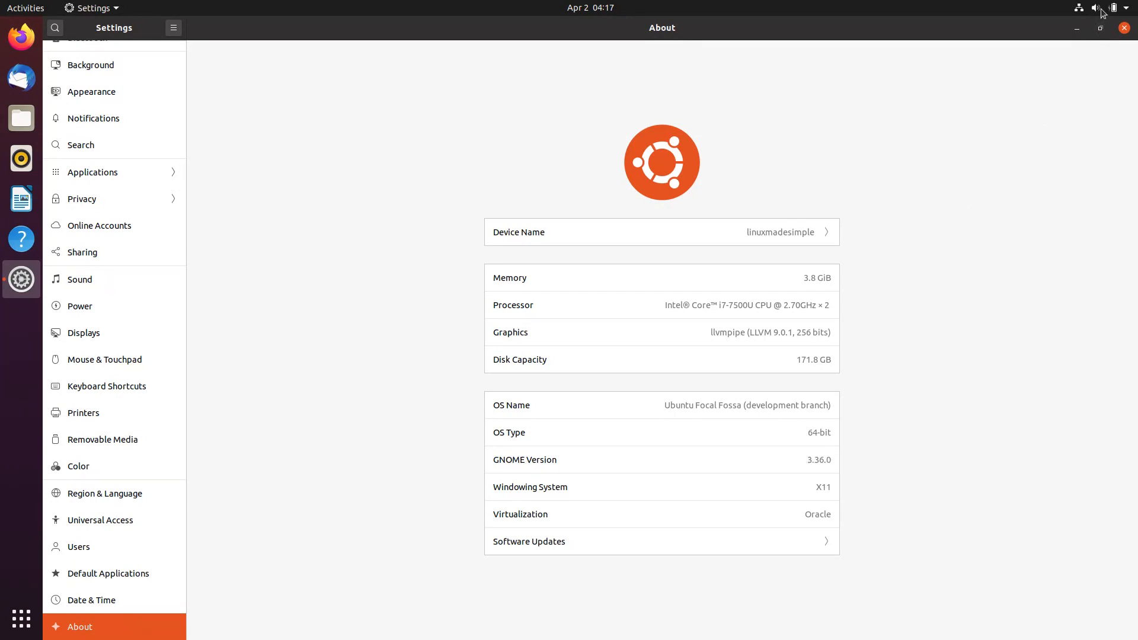
- Peek at the system status menu and dismiss it
{"action": "left_click", "coordinate": [1112, 7]}
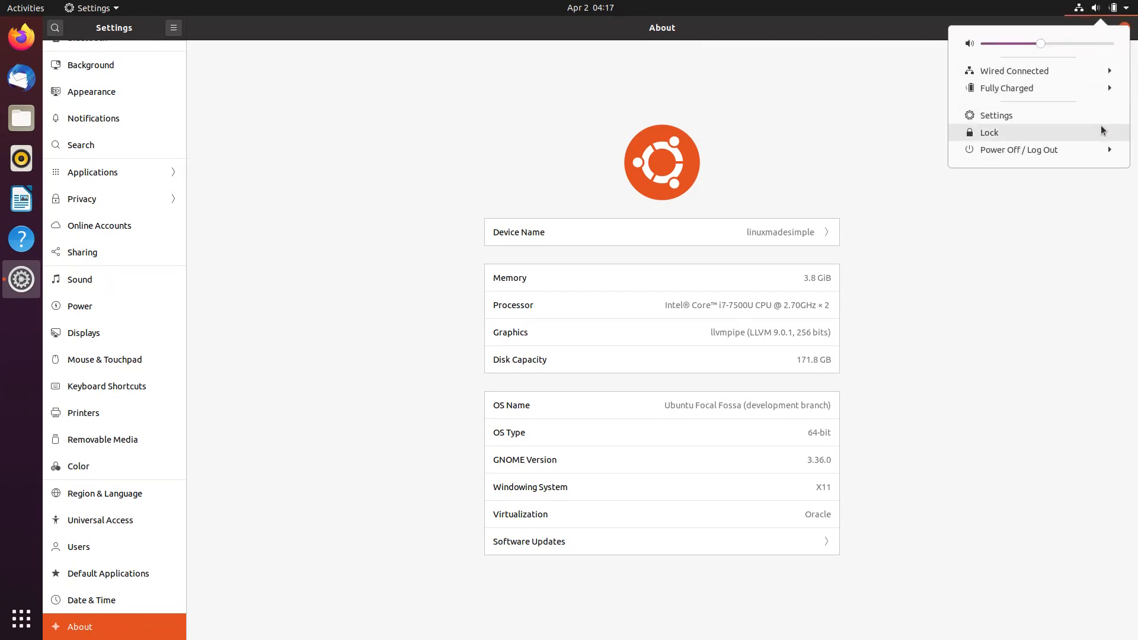
{"action": "left_click", "coordinate": [990, 132]}
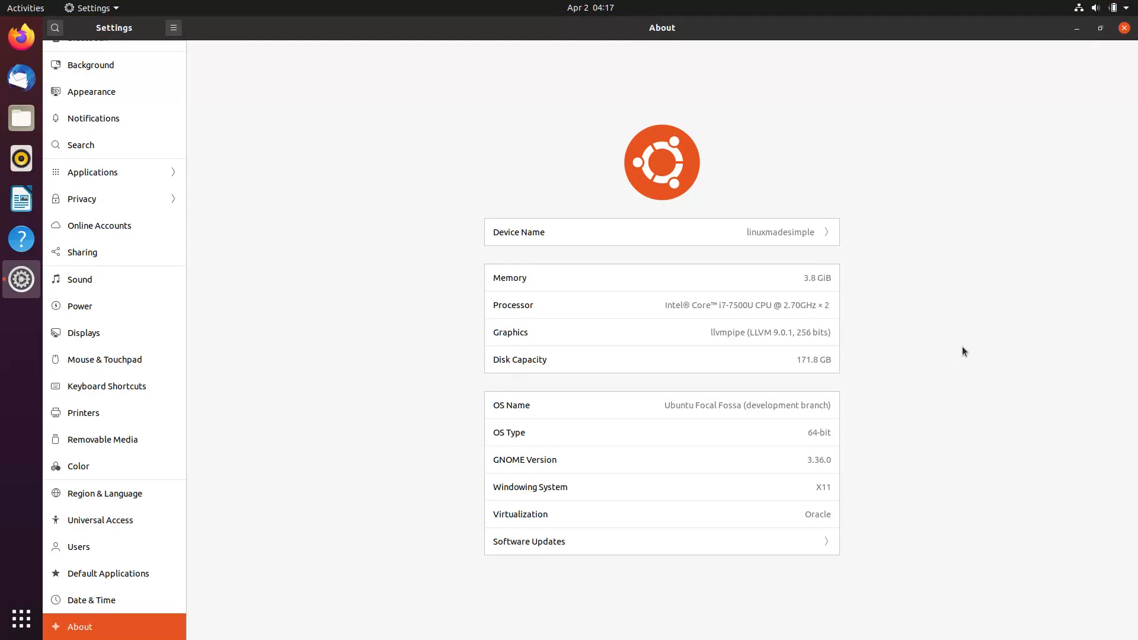
{"action": "mouse_move", "coordinate": [317, 248]}
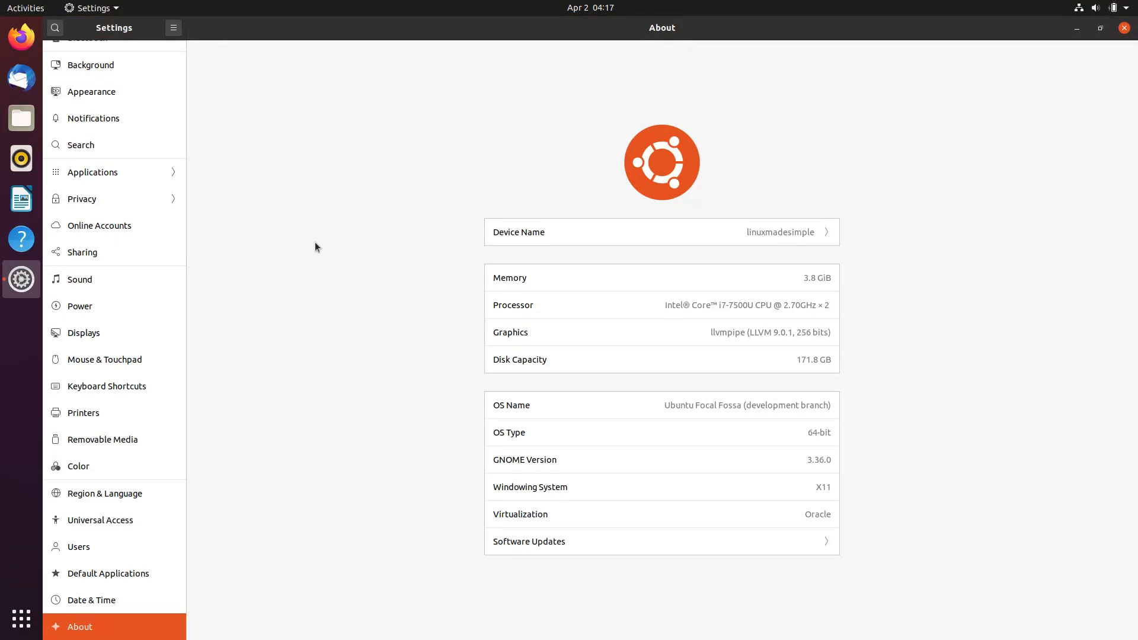
- Review Privacy problem-reporting options, then return to the Network page (wired 1000 Mb/s, no VPN, proxy off)
{"action": "left_click", "coordinate": [81, 199]}
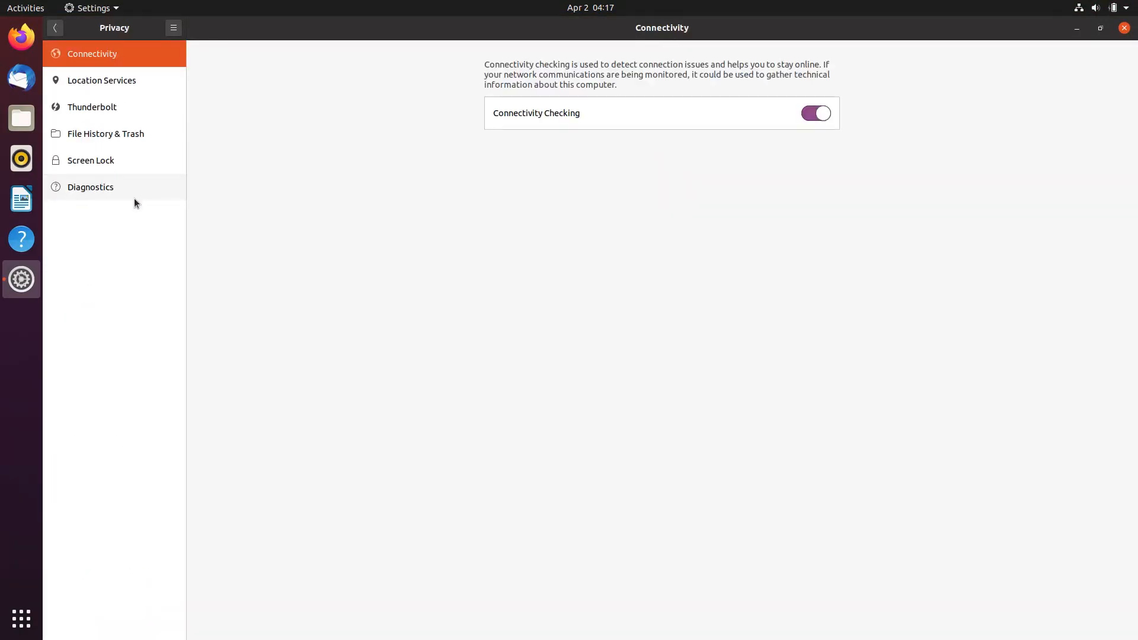
{"action": "mouse_move", "coordinate": [104, 193]}
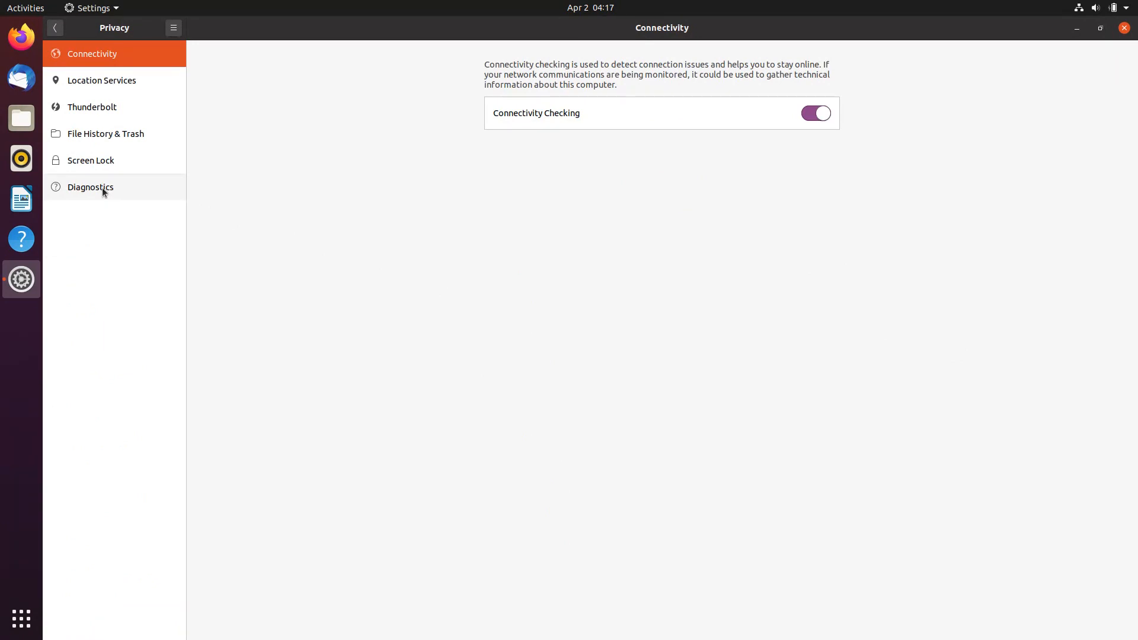
{"action": "left_click", "coordinate": [90, 187]}
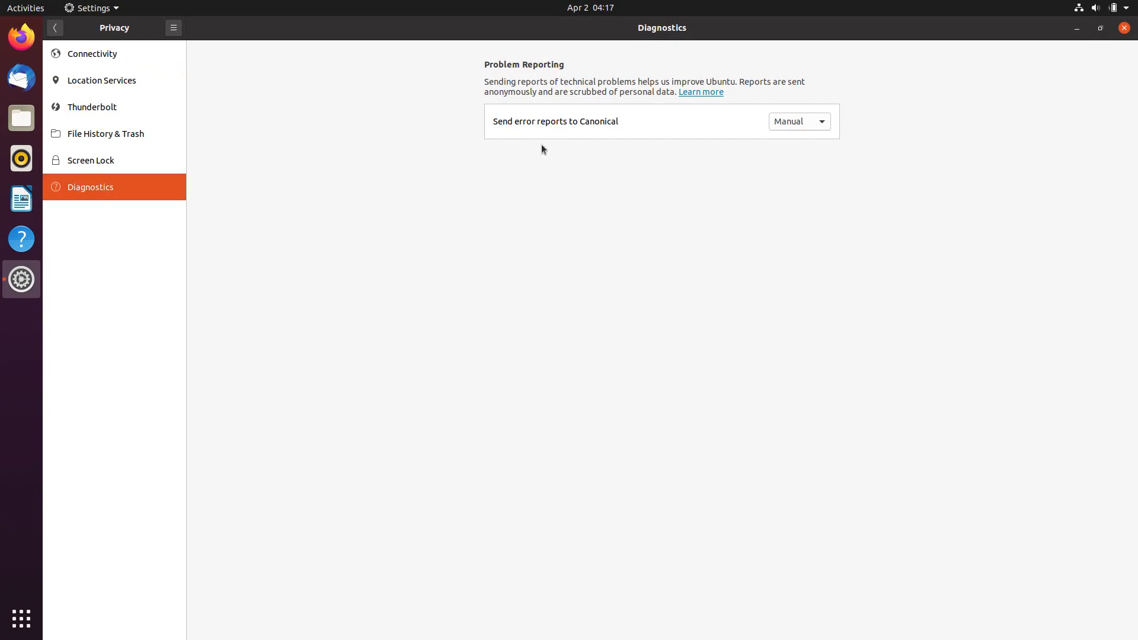
{"action": "left_click", "coordinate": [799, 121]}
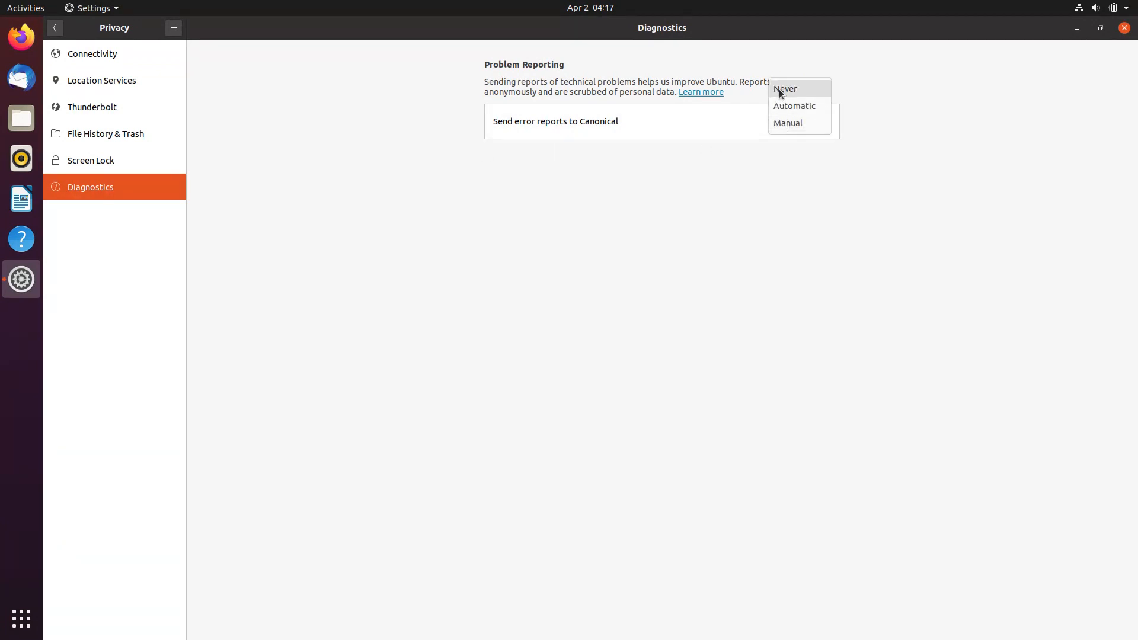
{"action": "mouse_move", "coordinate": [779, 195]}
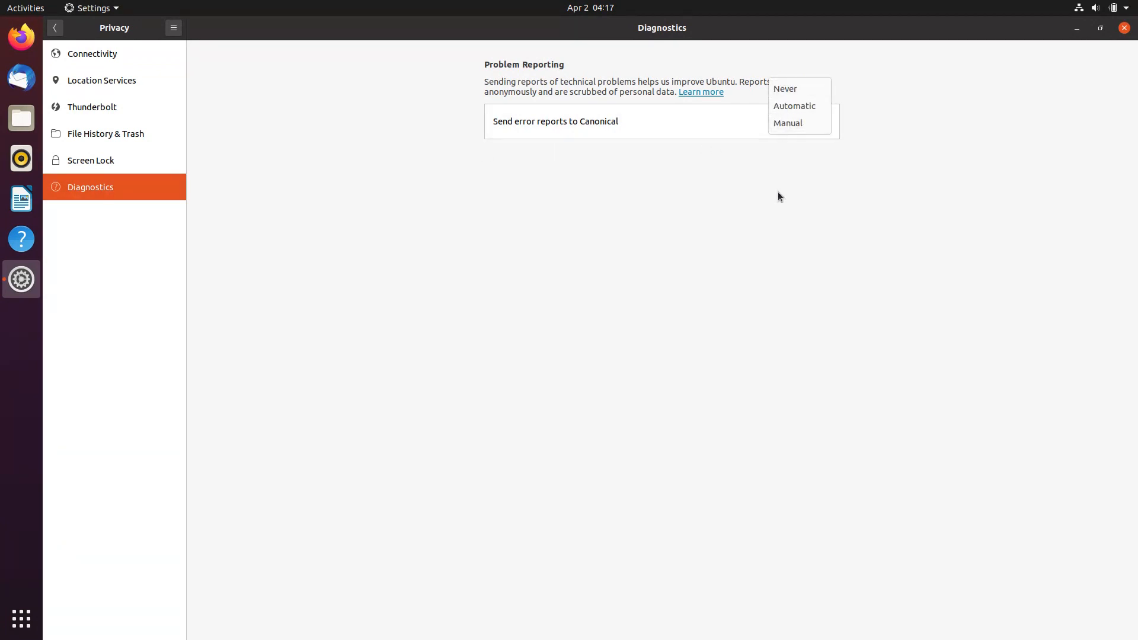
{"action": "left_click", "coordinate": [54, 28]}
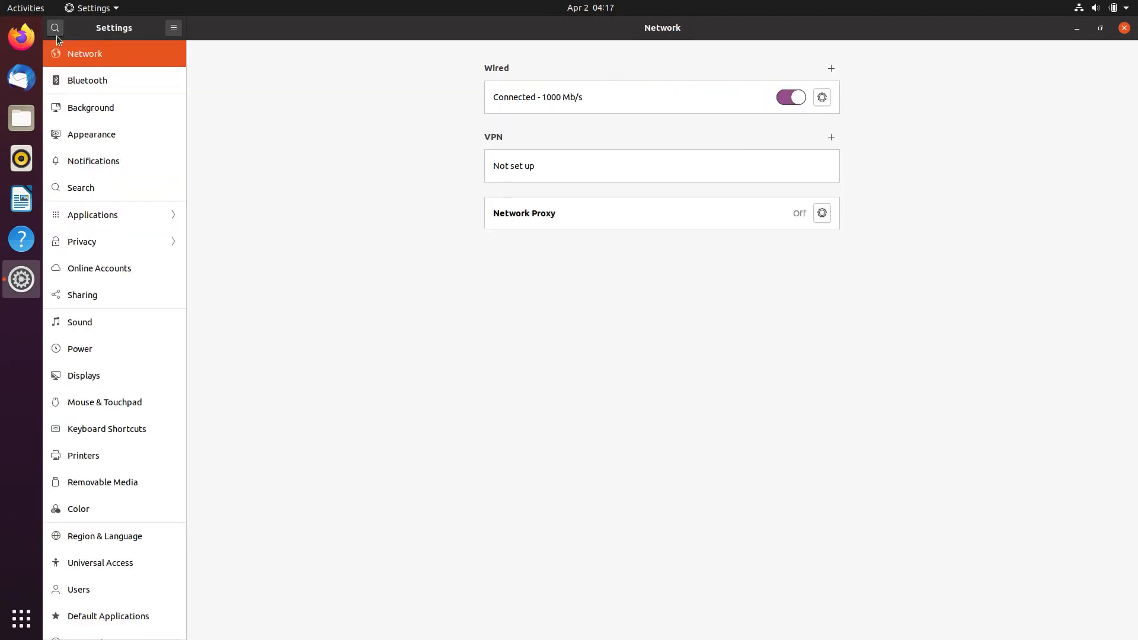
- On Appearance try Light window colours and bring up a Files window to preview the theme
{"action": "left_click", "coordinate": [91, 135]}
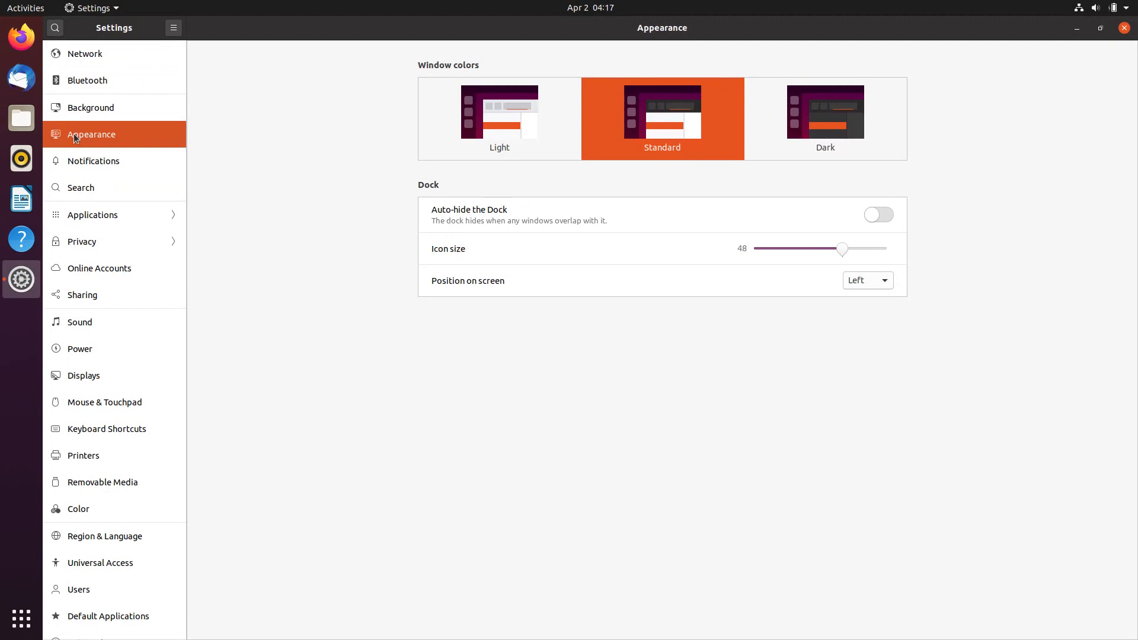
{"action": "mouse_move", "coordinate": [119, 136]}
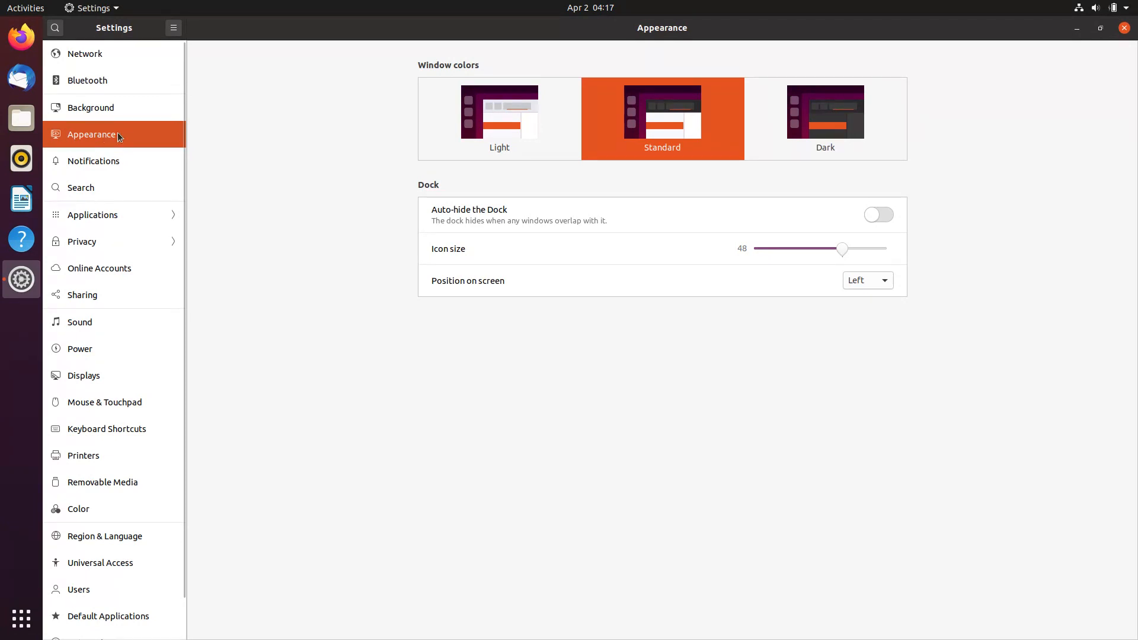
{"action": "left_click", "coordinate": [512, 119]}
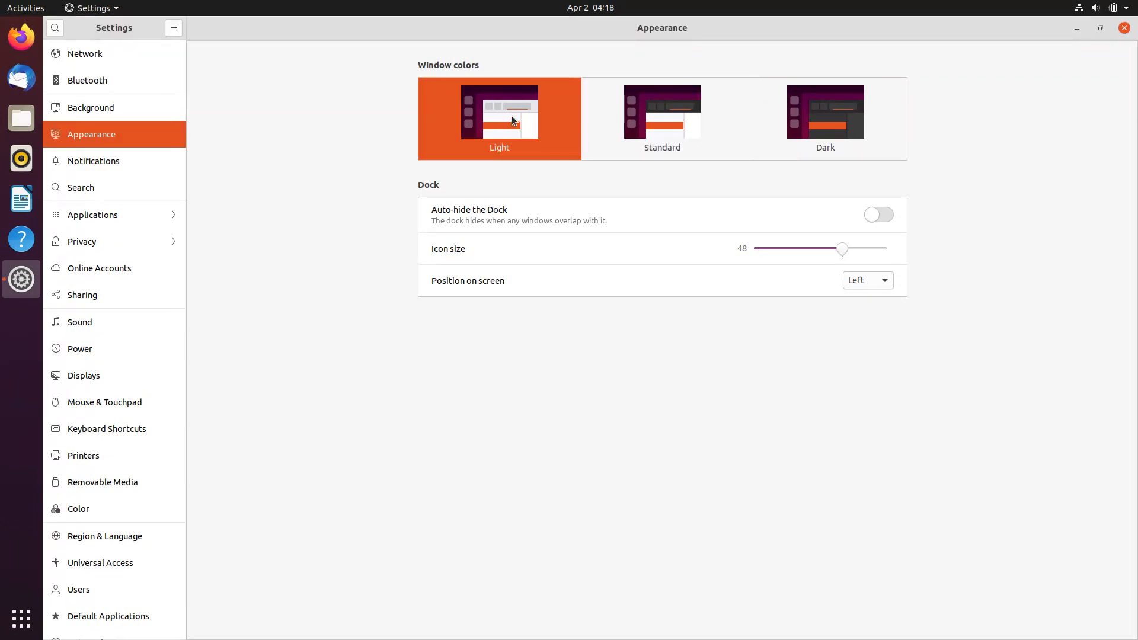
{"action": "left_click", "coordinate": [21, 118]}
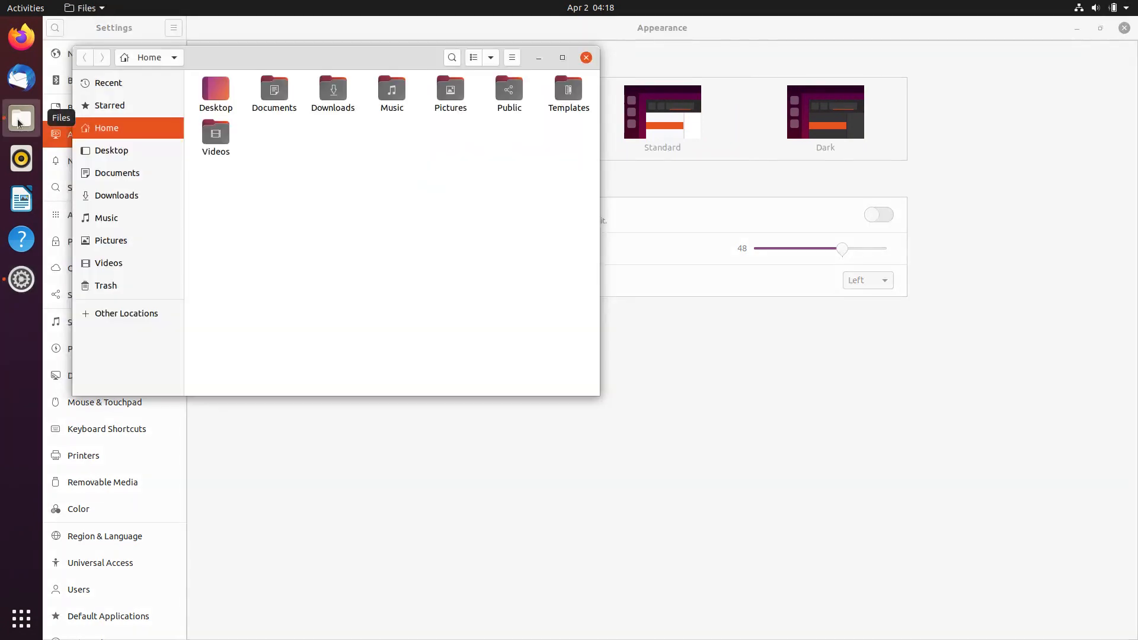
{"action": "left_click_drag", "start_coordinate": [334, 58], "coordinate": [316, 259]}
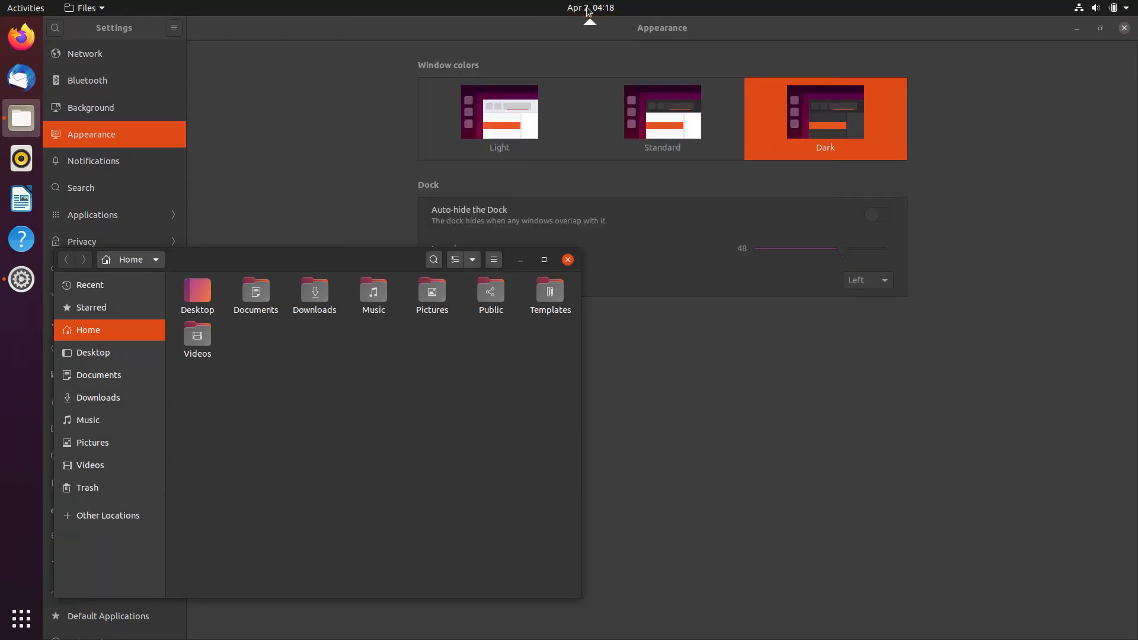
- Turn on Do Not Disturb from the calendar panel, then enter the Activities overview
{"action": "left_click", "coordinate": [588, 8]}
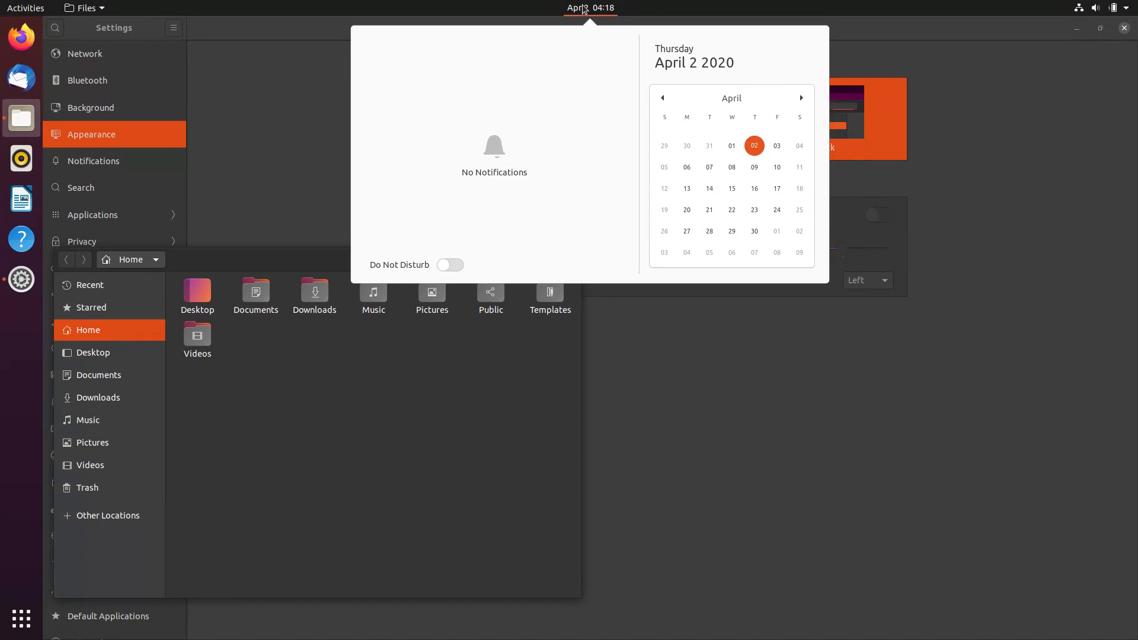
{"action": "left_click", "coordinate": [450, 265]}
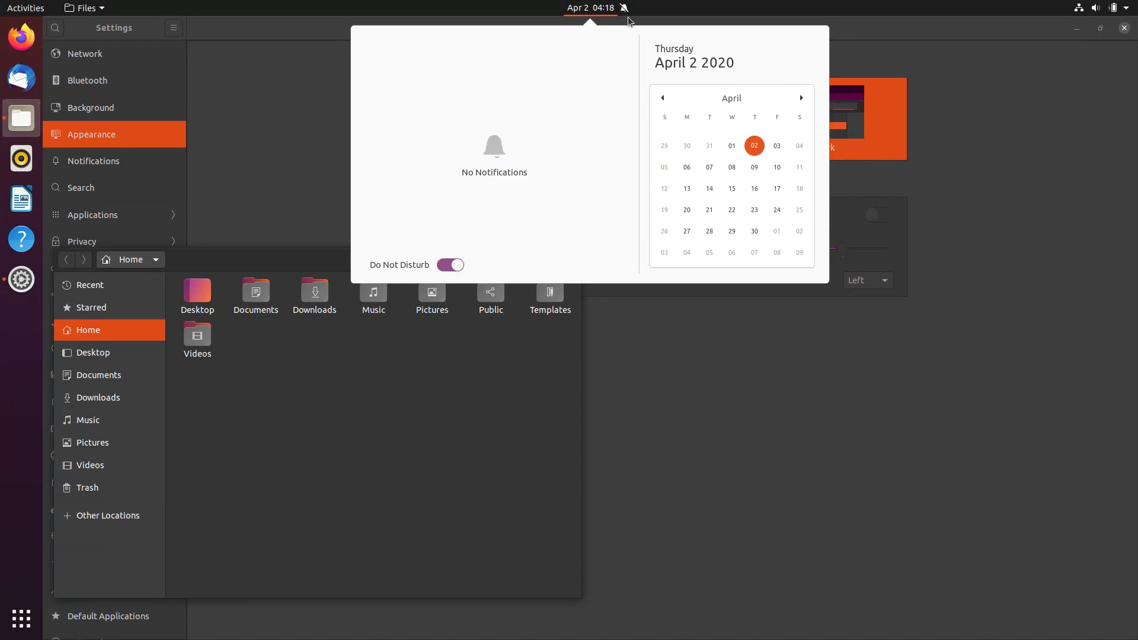
{"action": "left_click", "coordinate": [591, 7]}
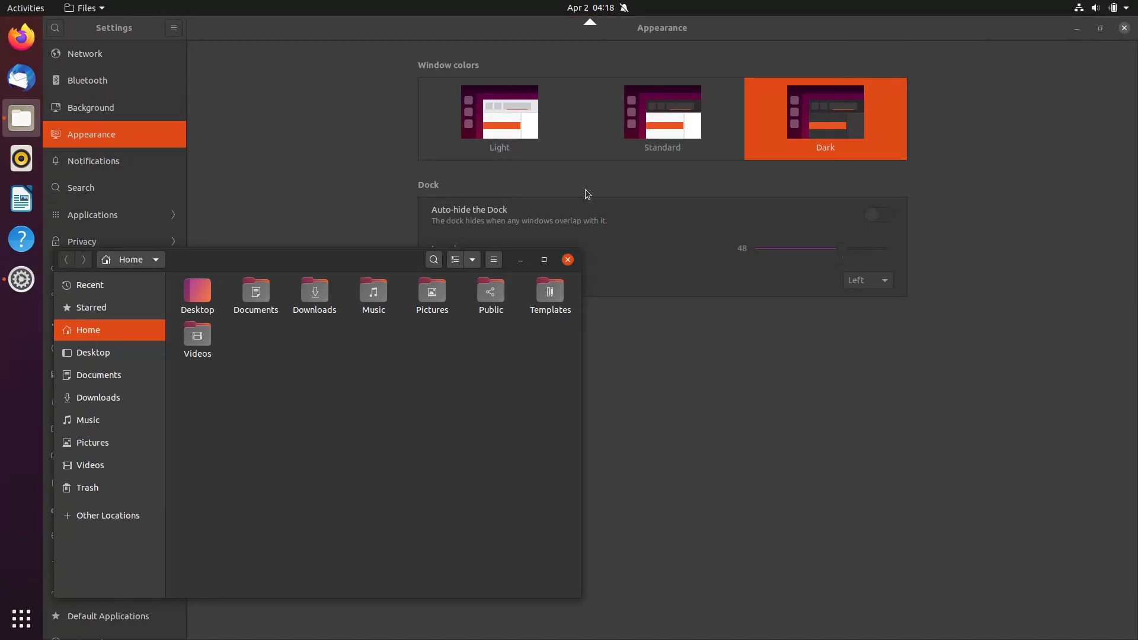
{"action": "left_click", "coordinate": [567, 260]}
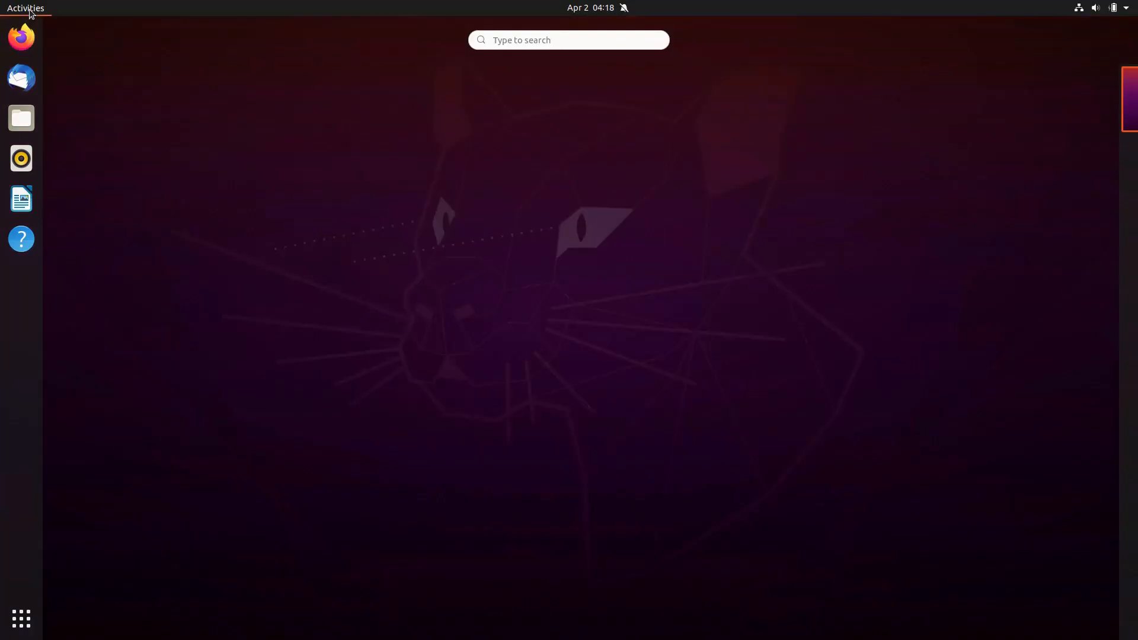
- Find System Monitor via 'sys' and view its Resources graphs for CPU, memory/swap and network
{"action": "type", "text": "sys"}
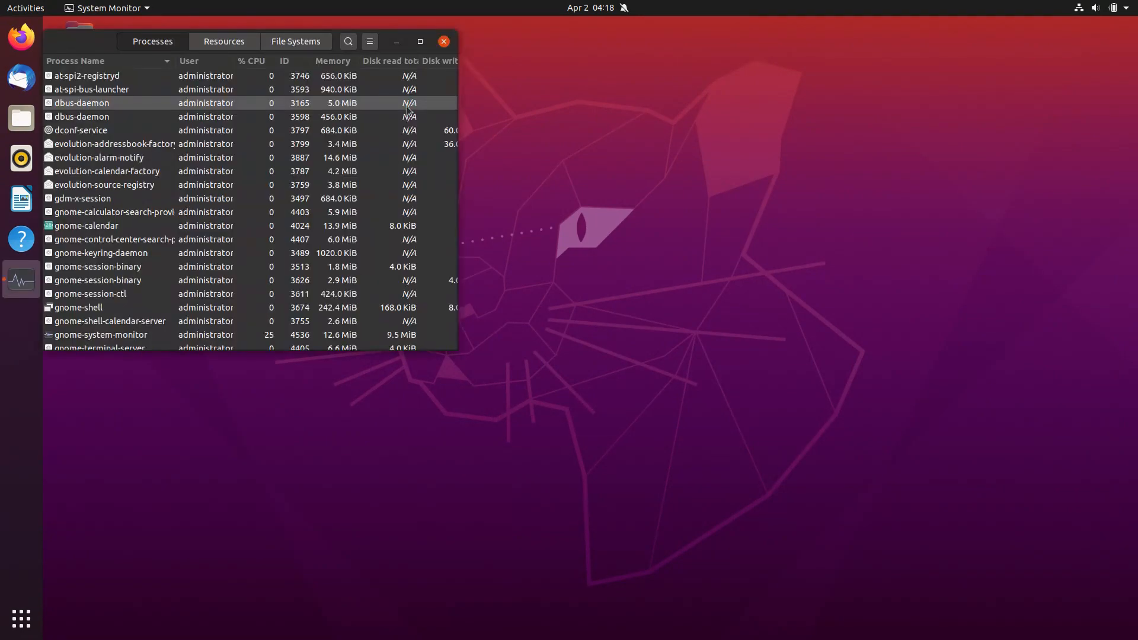
{"action": "left_click", "coordinate": [223, 41]}
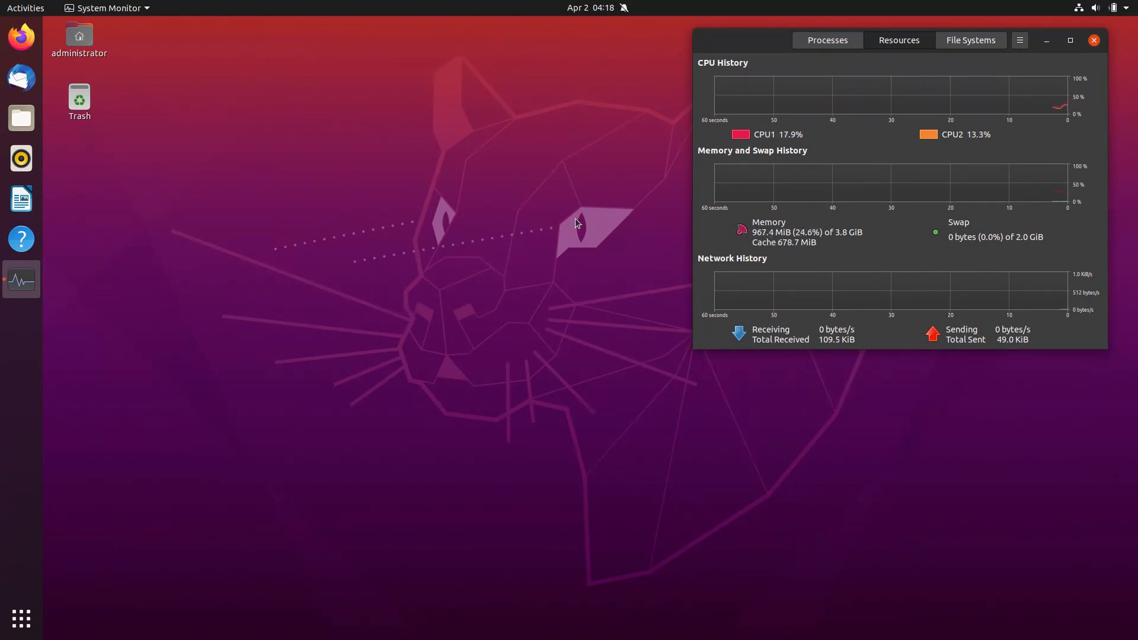
{"action": "left_click", "coordinate": [21, 199]}
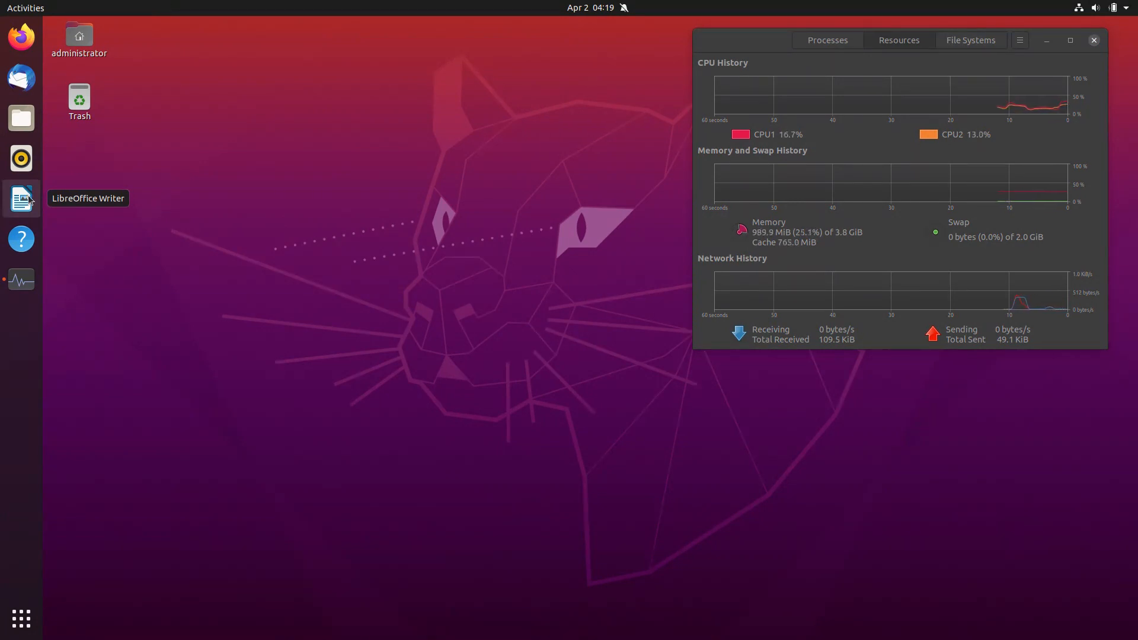
- Launch LibreOffice Writer, check About shows version 6.4.2.2, then close it
{"action": "left_click", "coordinate": [21, 198]}
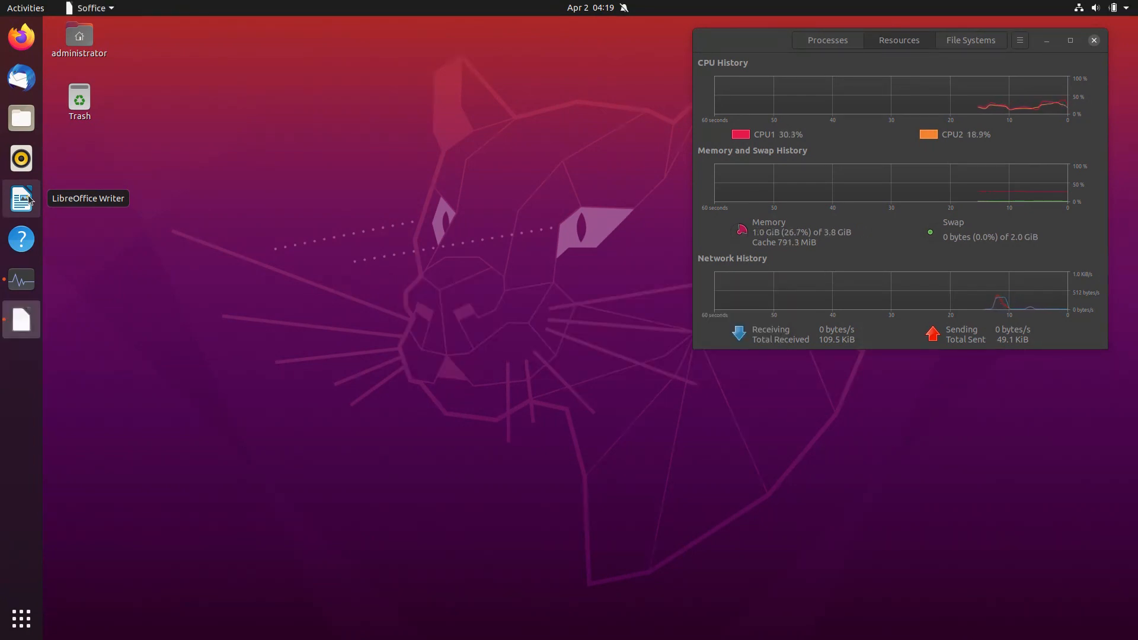
{"action": "left_click", "coordinate": [21, 199]}
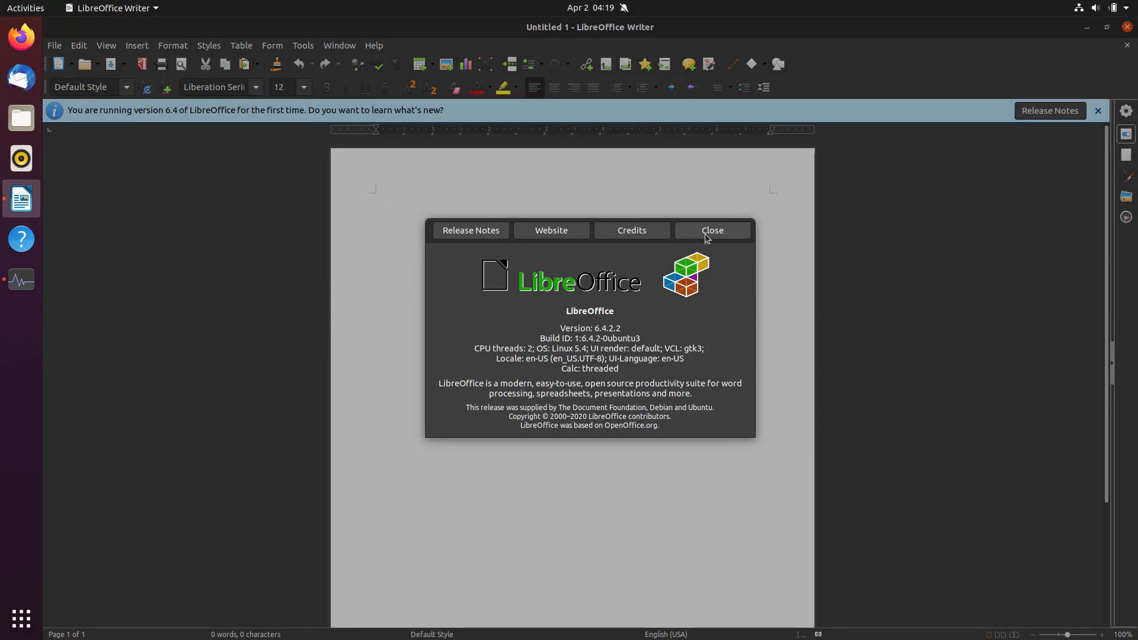
{"action": "left_click", "coordinate": [712, 230]}
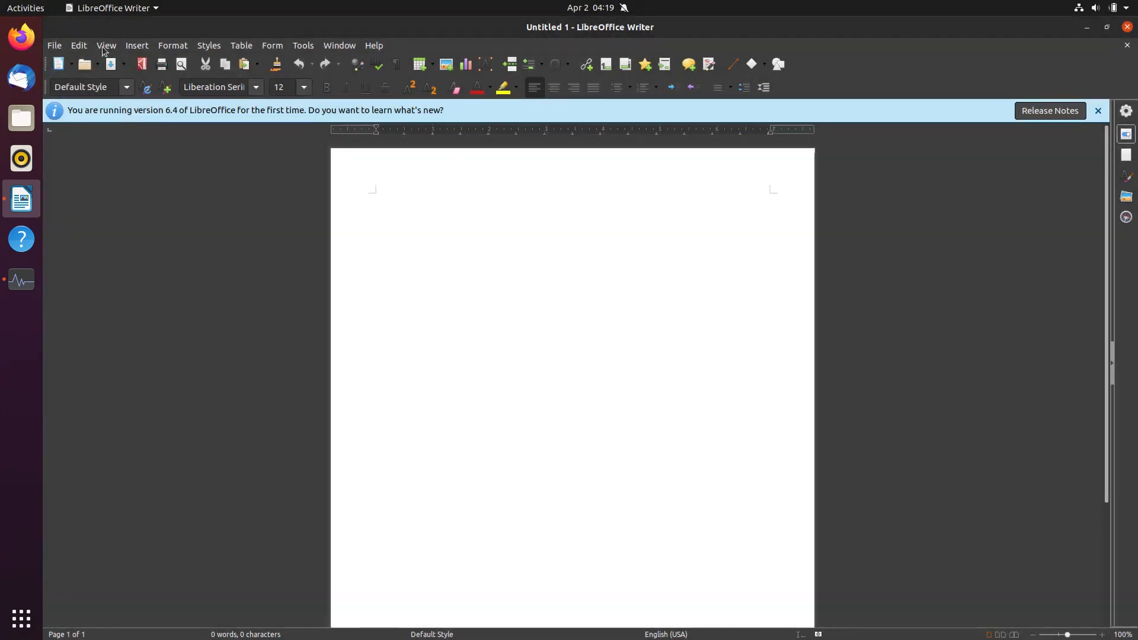
{"action": "left_click", "coordinate": [106, 45]}
{"action": "type", "text": "y"}
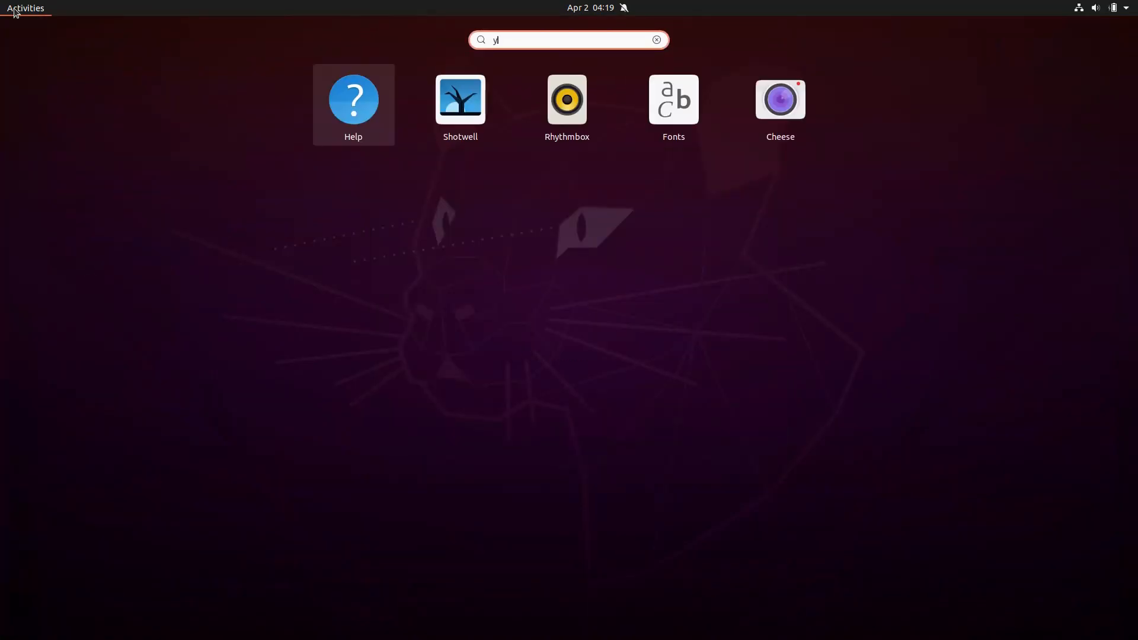
- Run uname -r in Terminal to show kernel 5.4.0-21-generic, then close the terminal
{"action": "type", "text": "ter"}
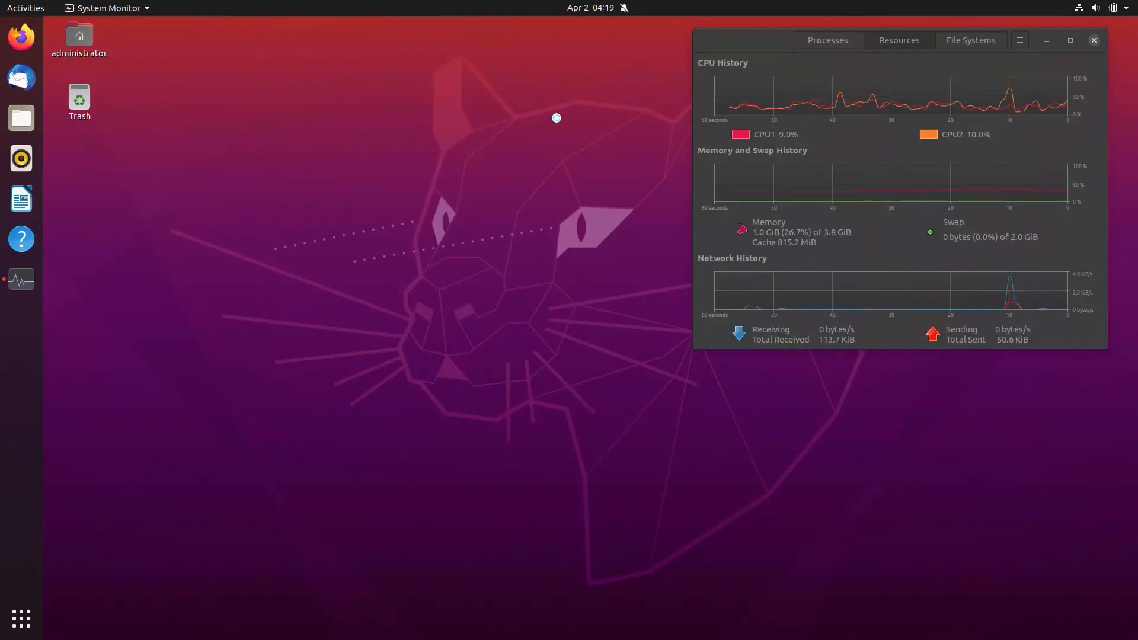
{"action": "type", "text": "uname -r"}
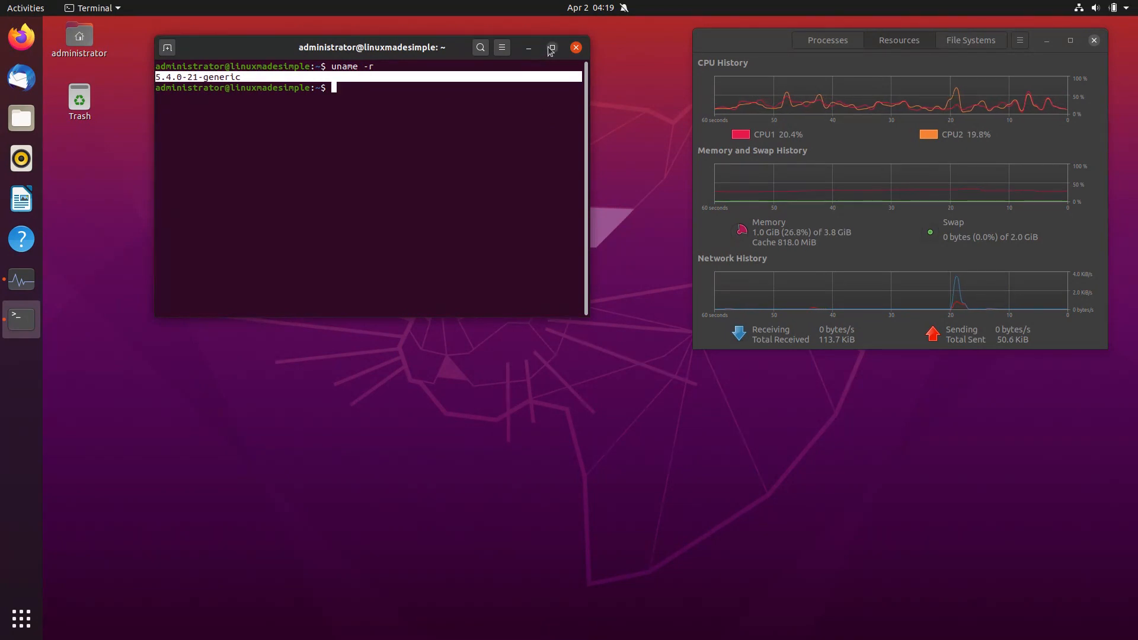
{"action": "left_click", "coordinate": [576, 47]}
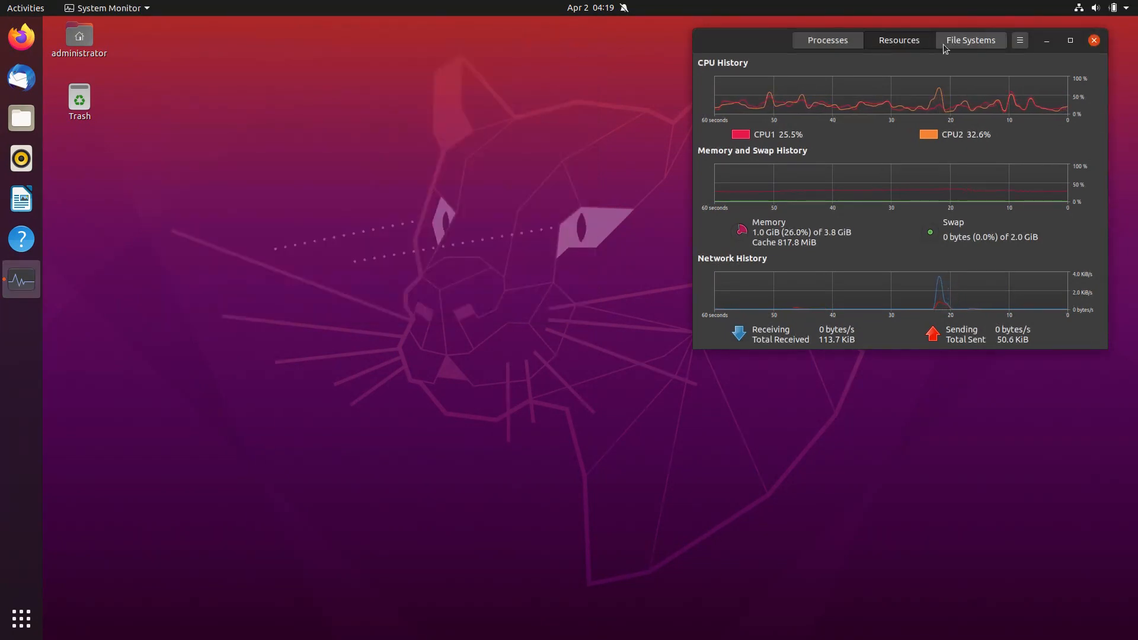
- Expand the Power Off / Log Out options in the system status menu
{"action": "left_click", "coordinate": [1114, 7]}
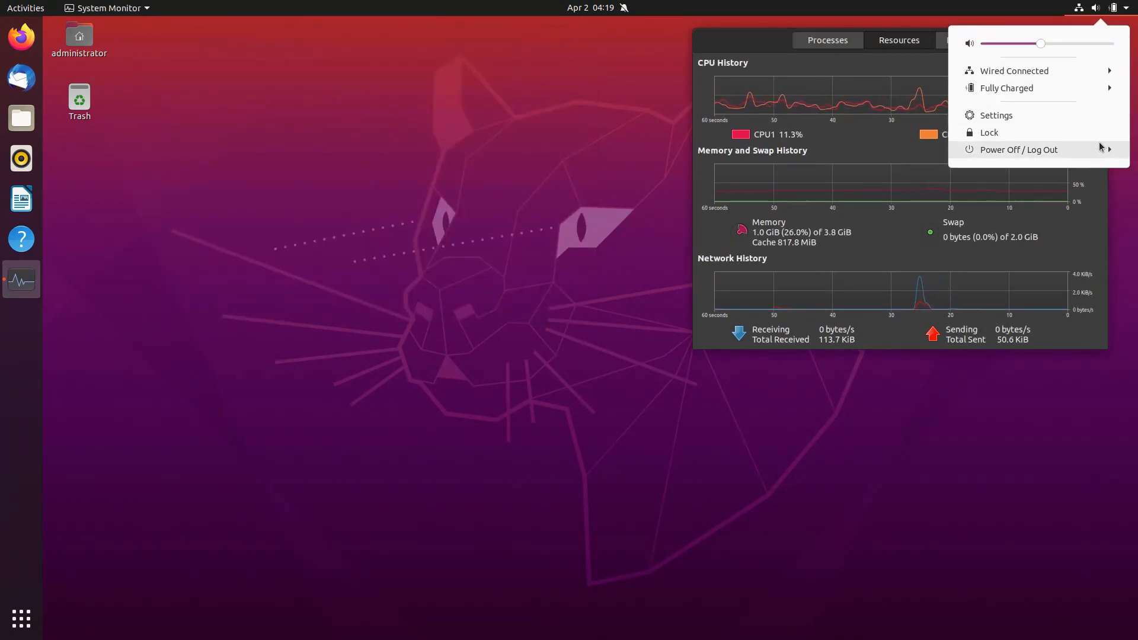
{"action": "left_click", "coordinate": [1019, 149]}
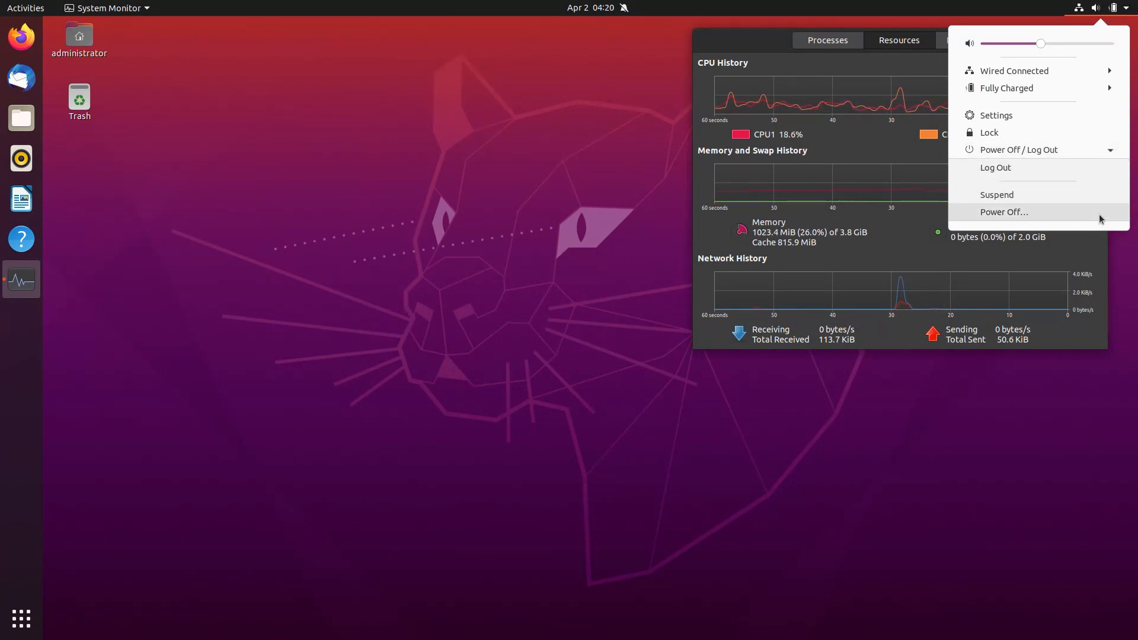